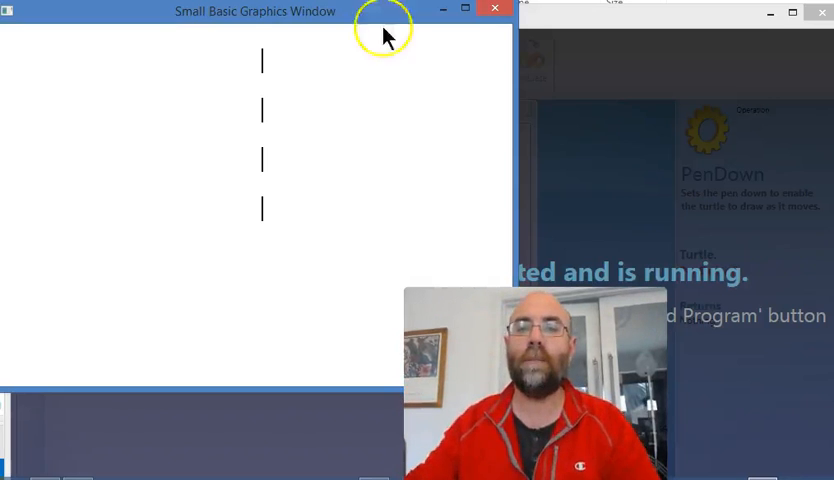
# Close the running program's Graphics Window output
pyautogui.click(516, 12)
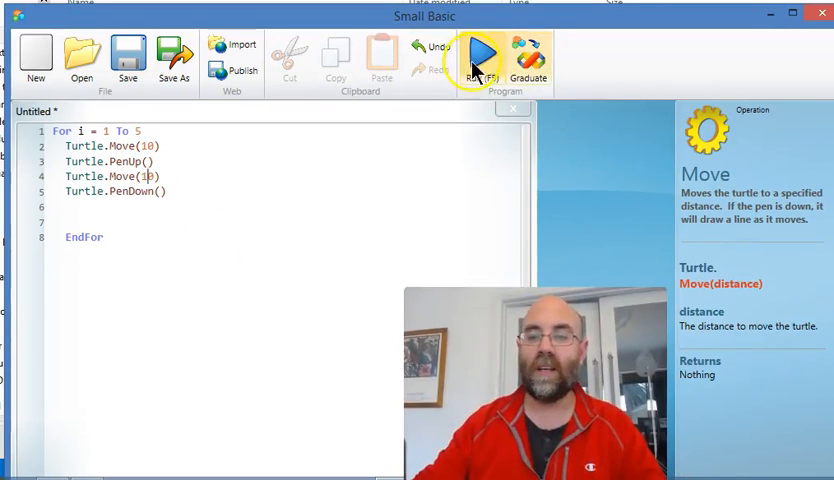
# Run the program to draw the short dashed line, then close the Graphics Window
pyautogui.click(484, 54)
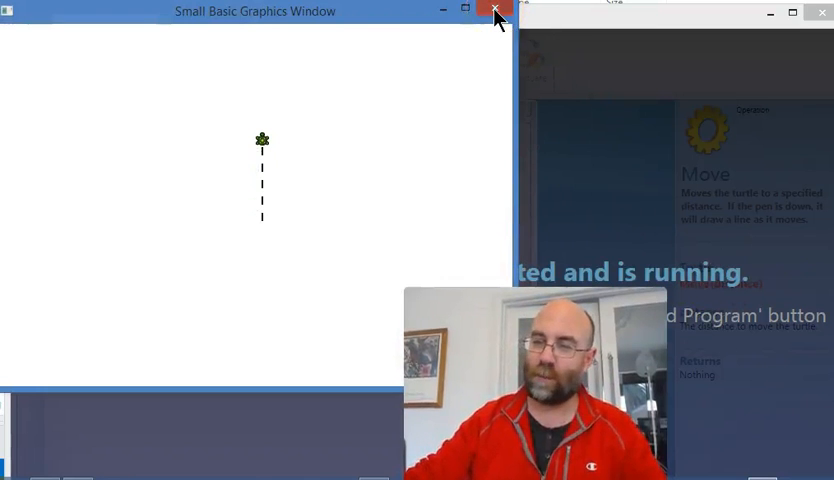
pyautogui.click(492, 8)
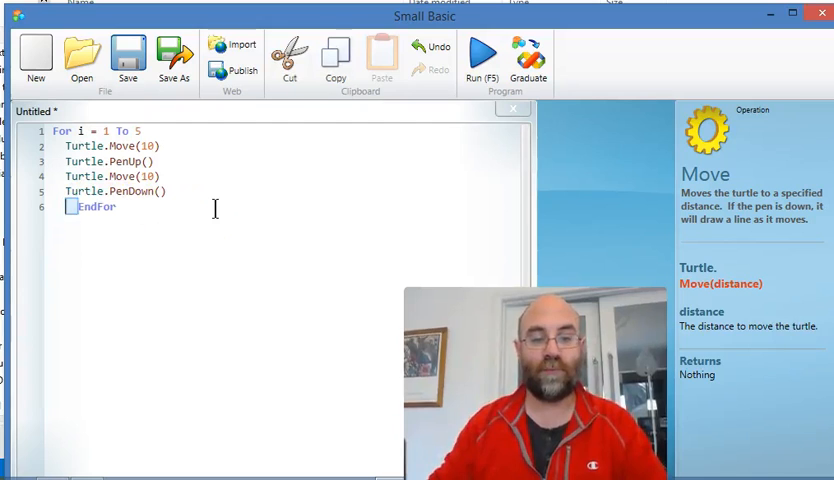
# Add a Turtle.Turn(90) statement on the line after the inner loop's EndFor
pyautogui.click(72, 208)
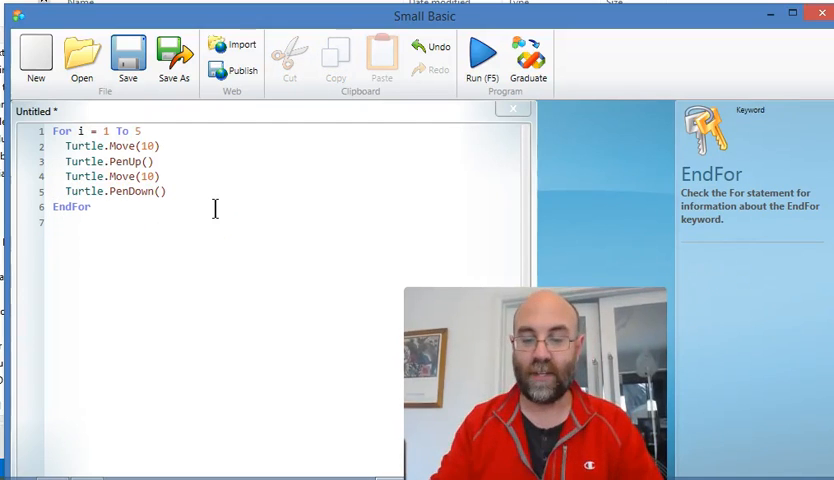
pyautogui.write('Turtle')
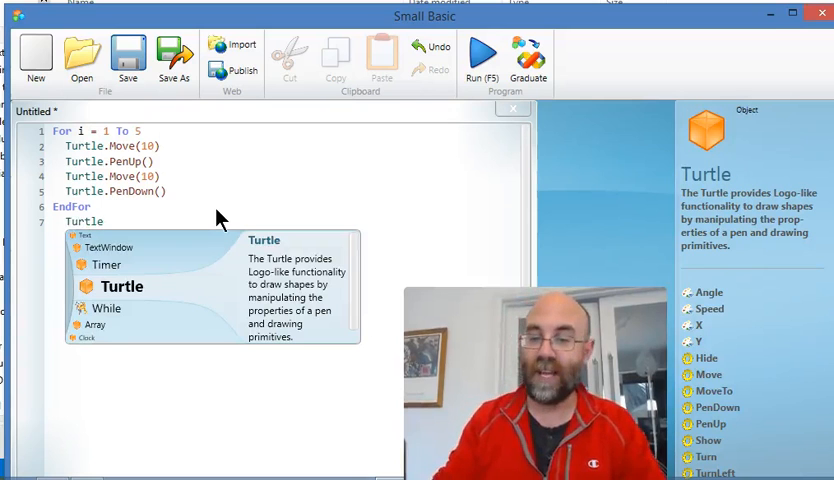
pyautogui.write('Turn')
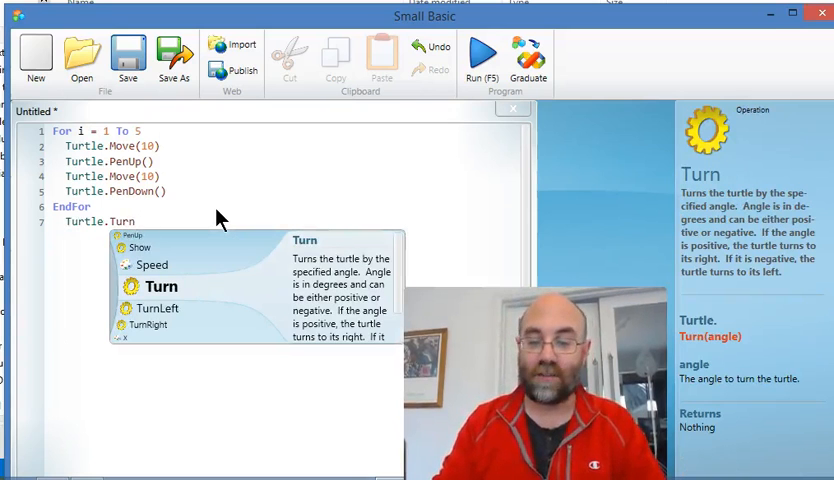
pyautogui.write('(90)')
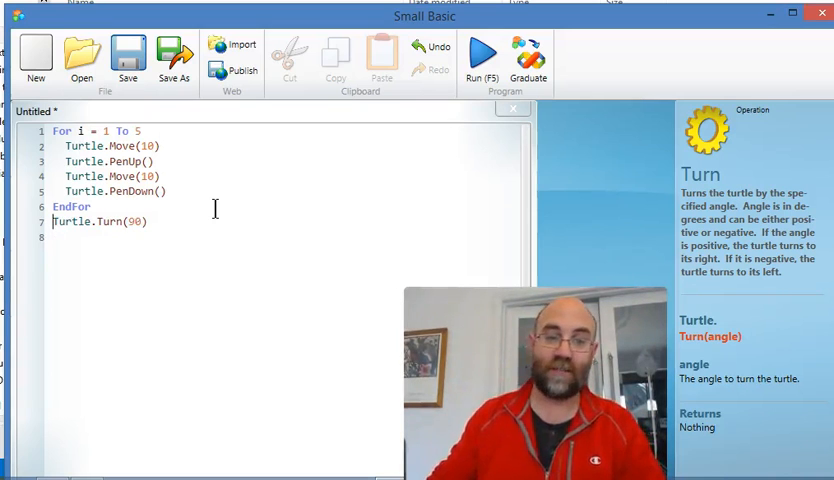
pyautogui.press('Enter')
pyautogui.write('For k =')
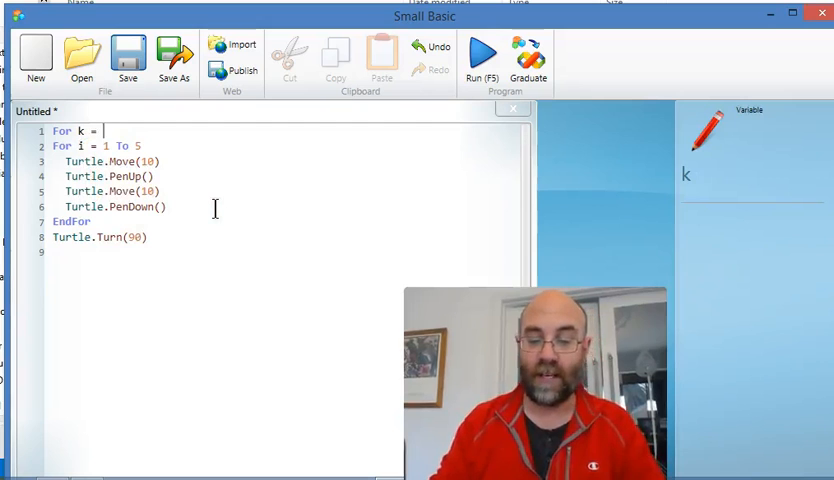
# Enclose the code in an outer For k = 1 To 4 loop closed by its own EndFor
pyautogui.write('1 To 4')
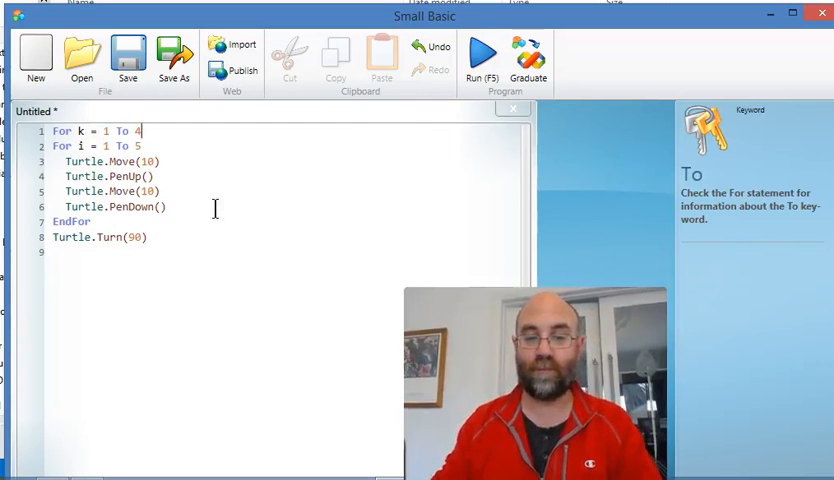
pyautogui.write('E')
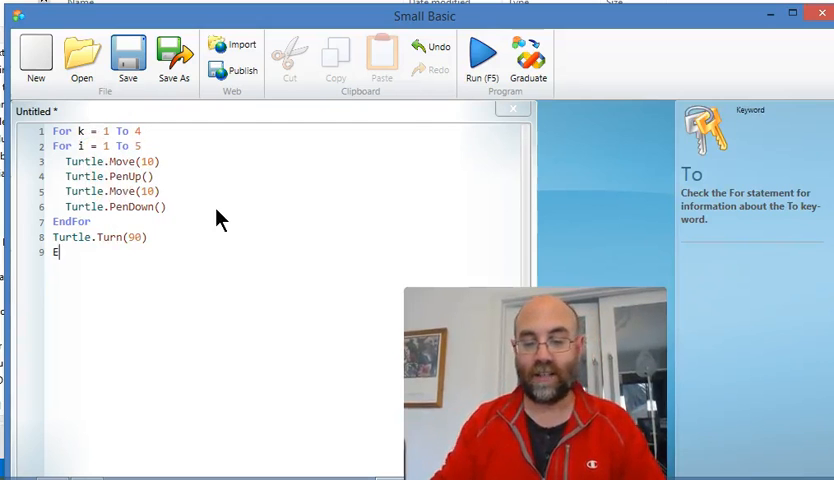
pyautogui.write('ndFor')
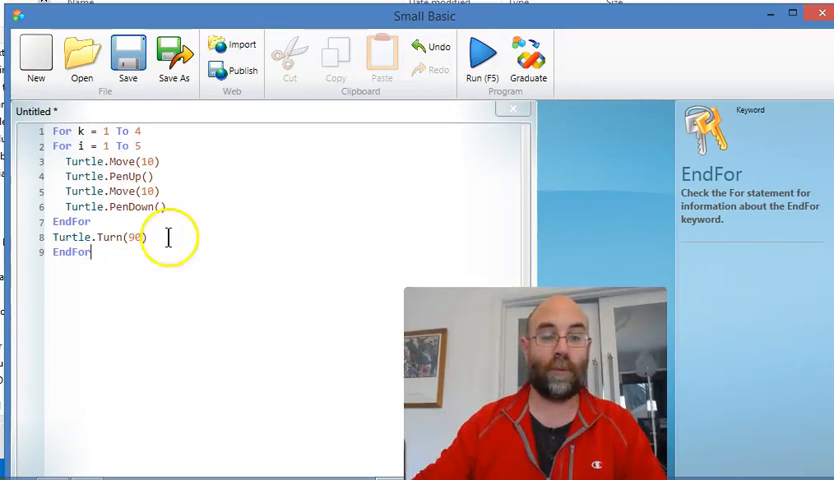
pyautogui.moveTo(146, 276)
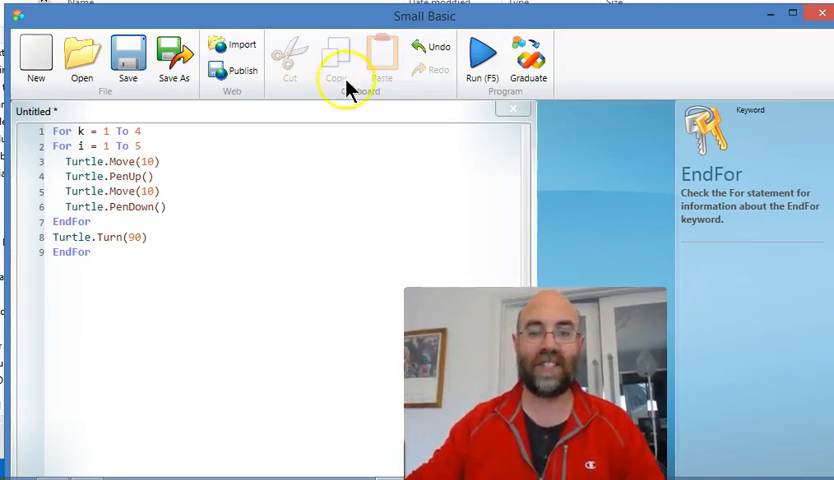
pyautogui.click(480, 52)
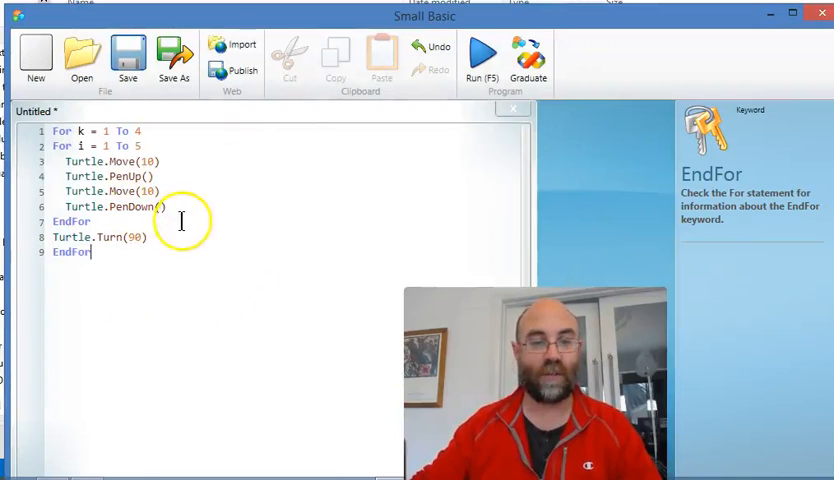
pyautogui.moveTo(216, 216)
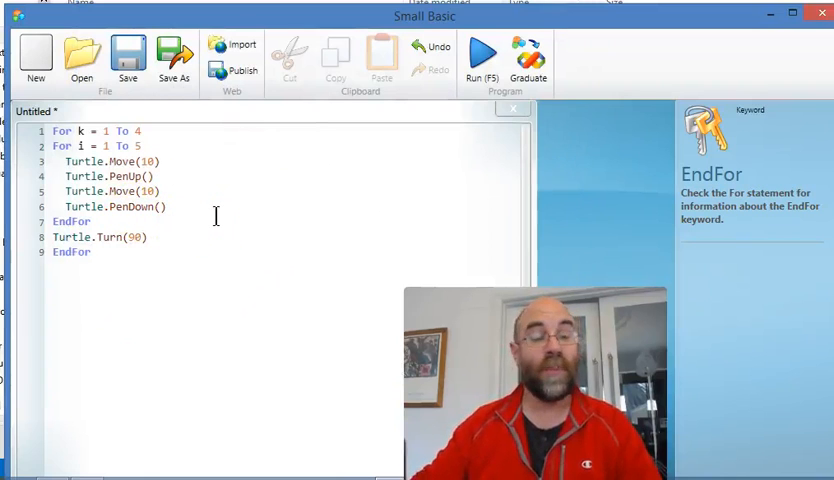